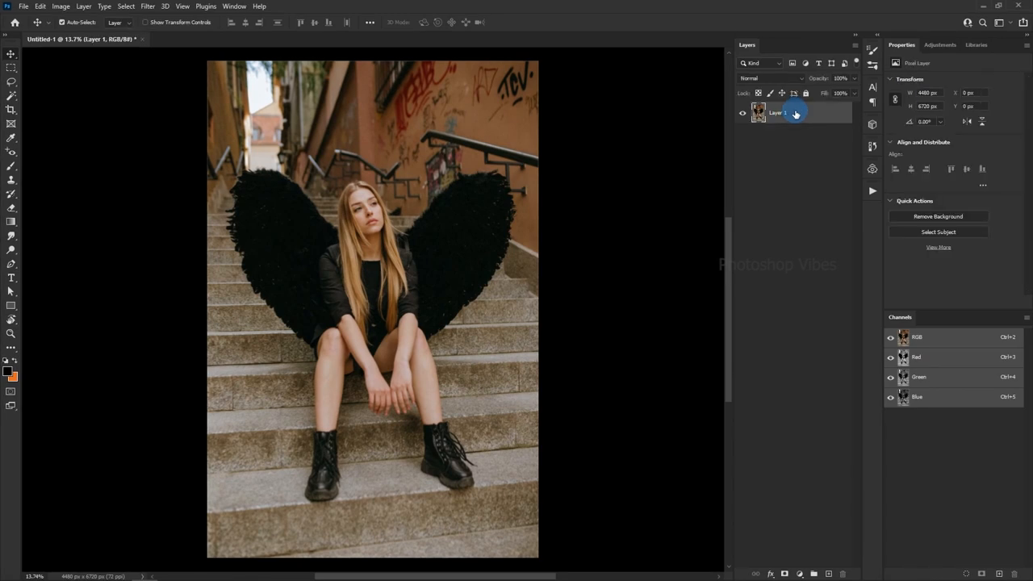
- Add a new layer filled with black and set its blending mode to Soft Light
left_click(829, 574)
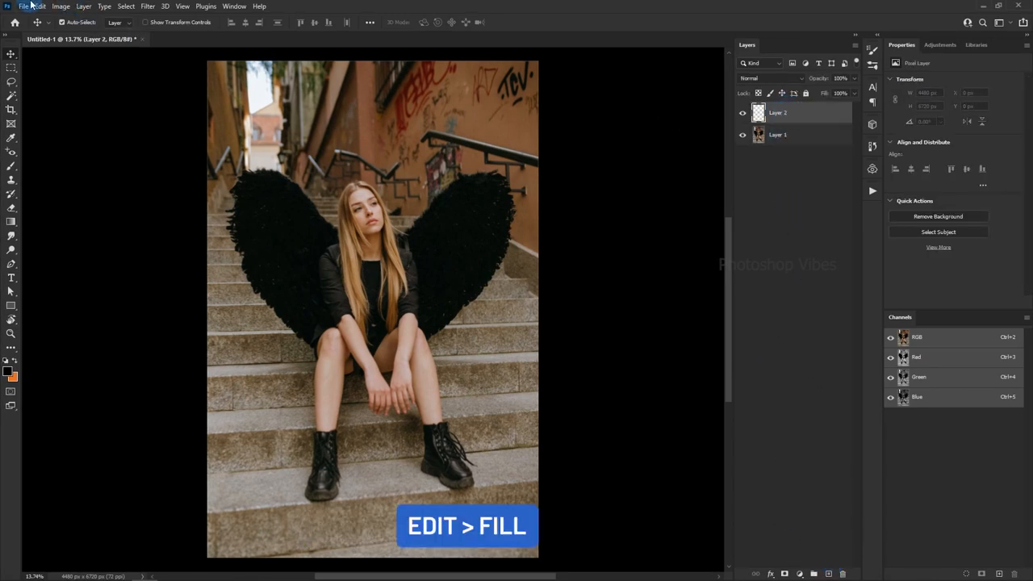
left_click(39, 5)
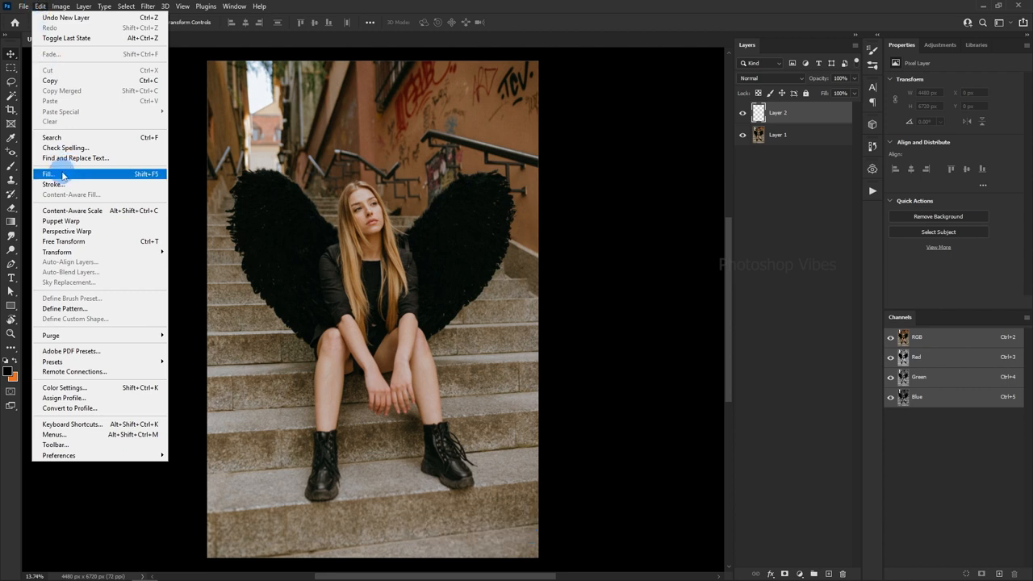
left_click(49, 174)
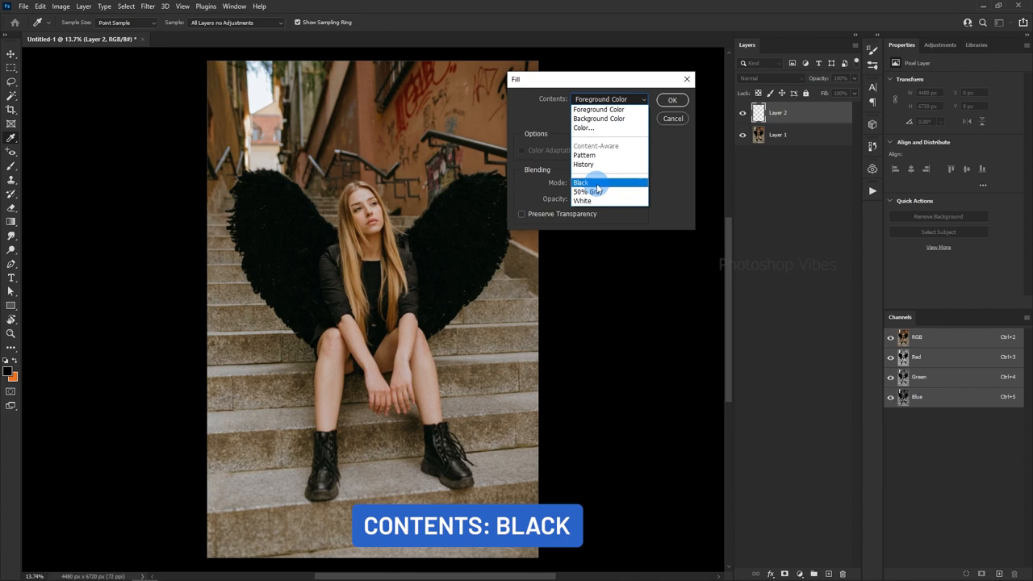
left_click(672, 99)
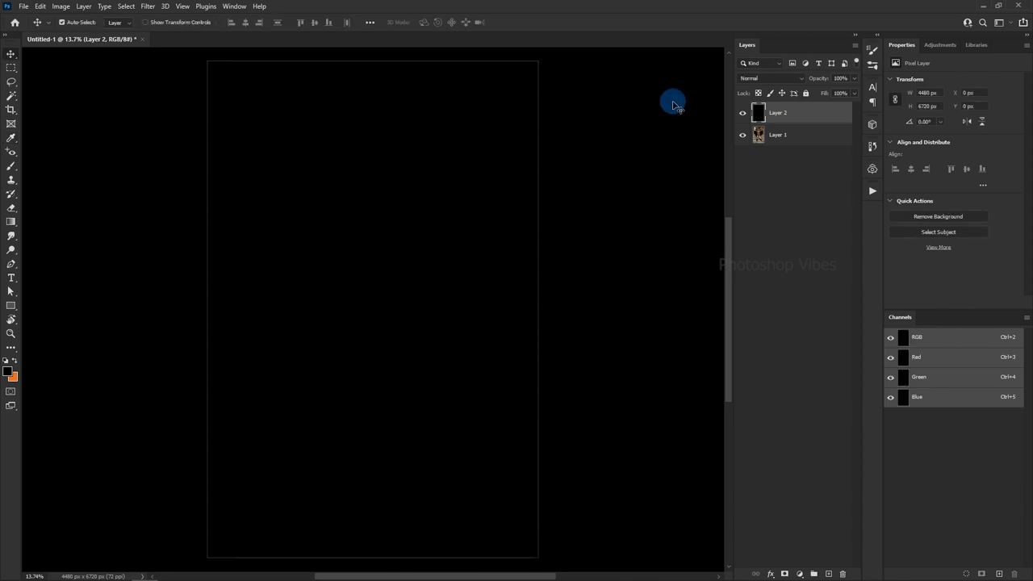
left_click(769, 78)
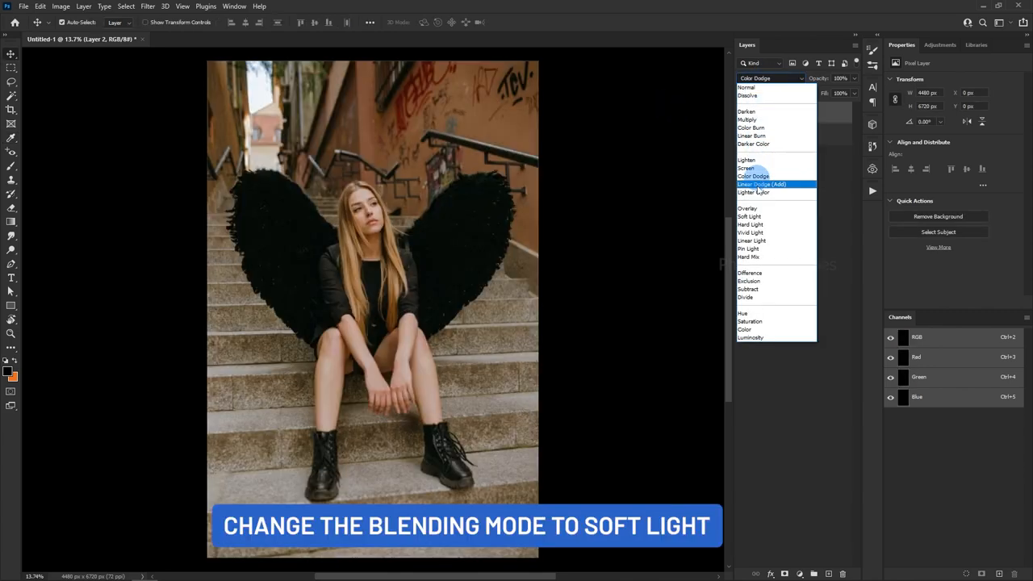
left_click(749, 216)
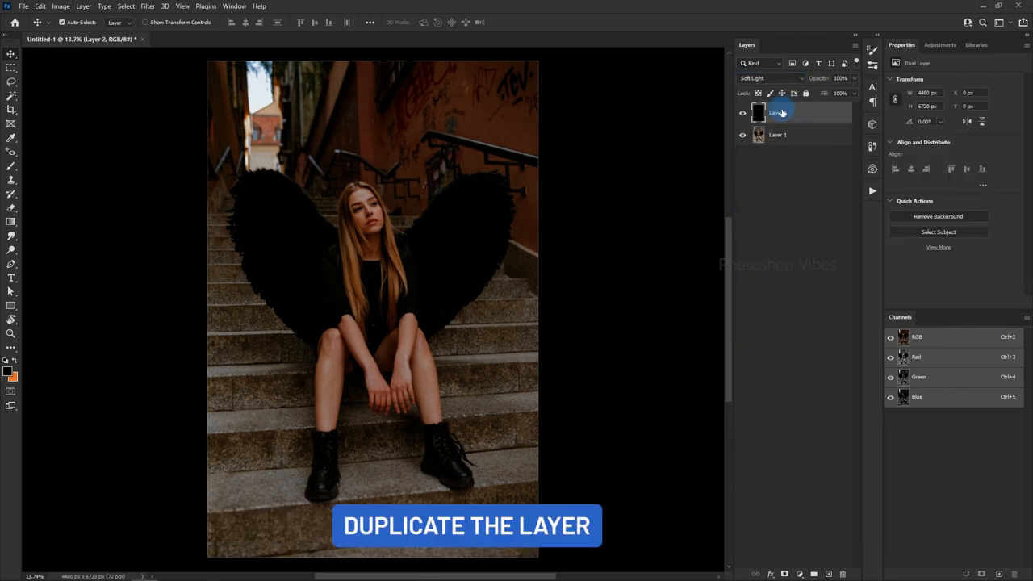
- Duplicate the black layer, erase the mask around her face, and set opacity to 52%
key("ctrl+j")
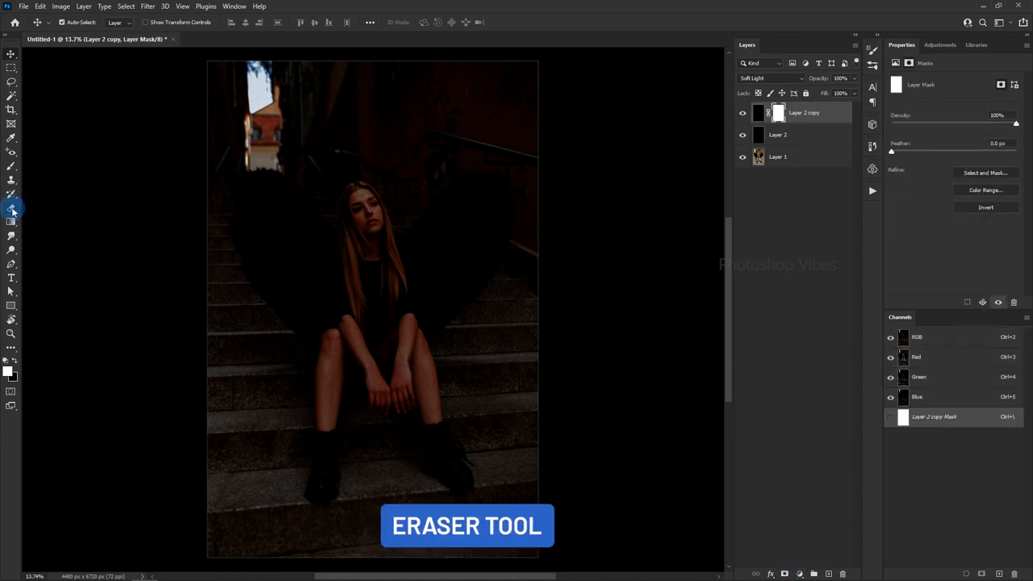
left_click(11, 198)
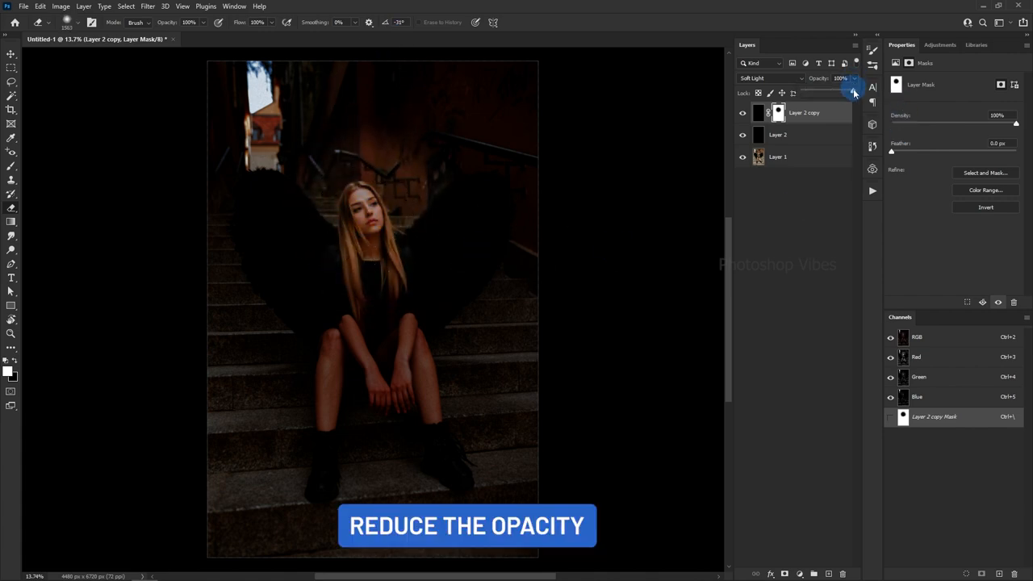
left_click_drag(854, 89, 833, 88)
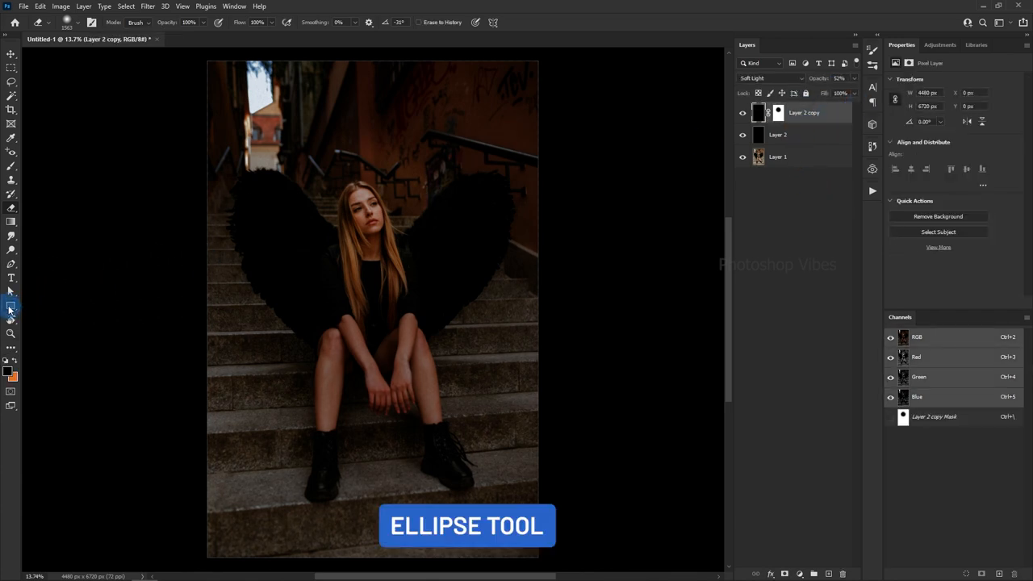
- Draw an unfilled ellipse with a white 15 px stroke above her head
left_click(11, 305)
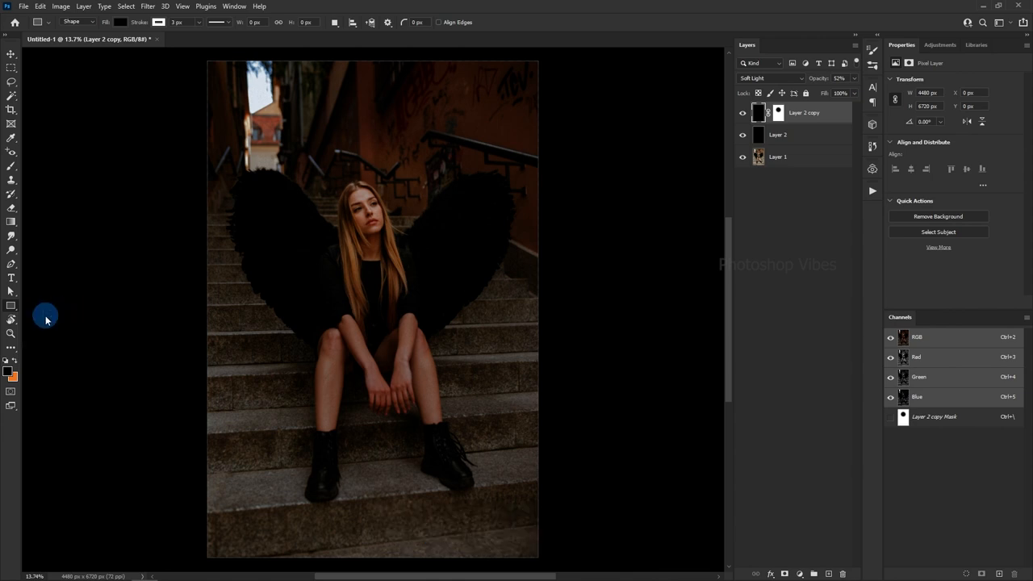
left_click(57, 43)
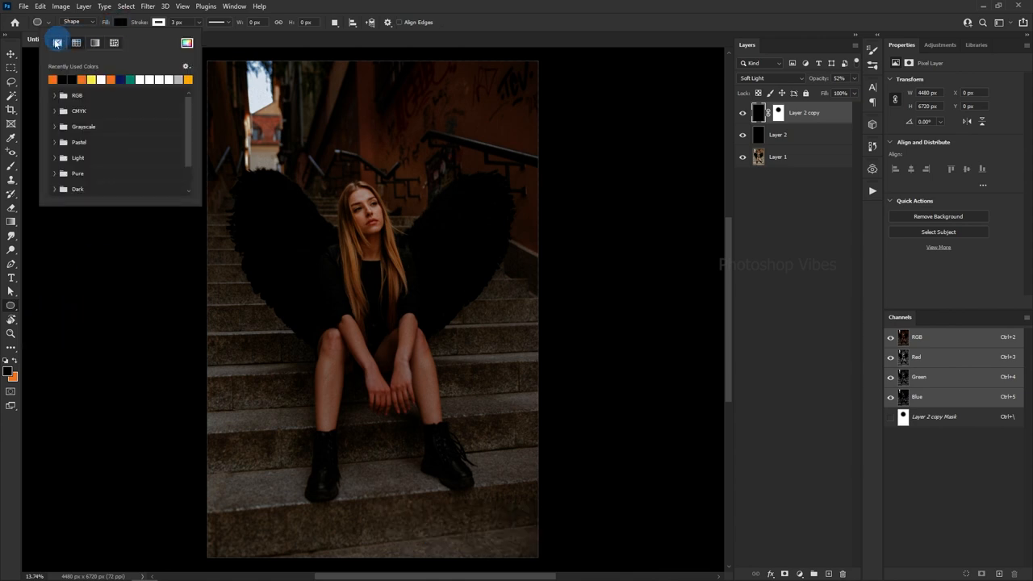
left_click(226, 43)
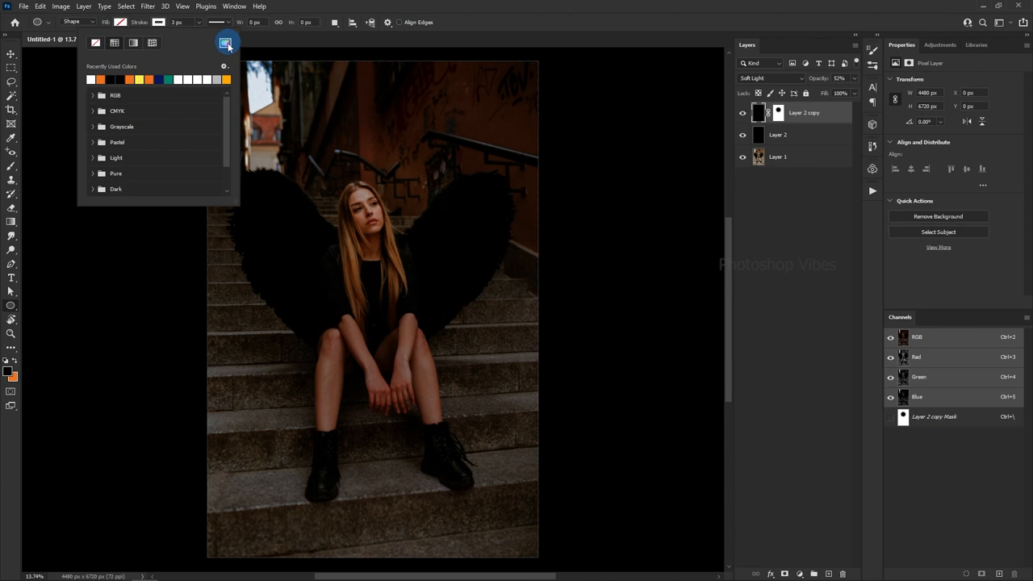
left_click(226, 42)
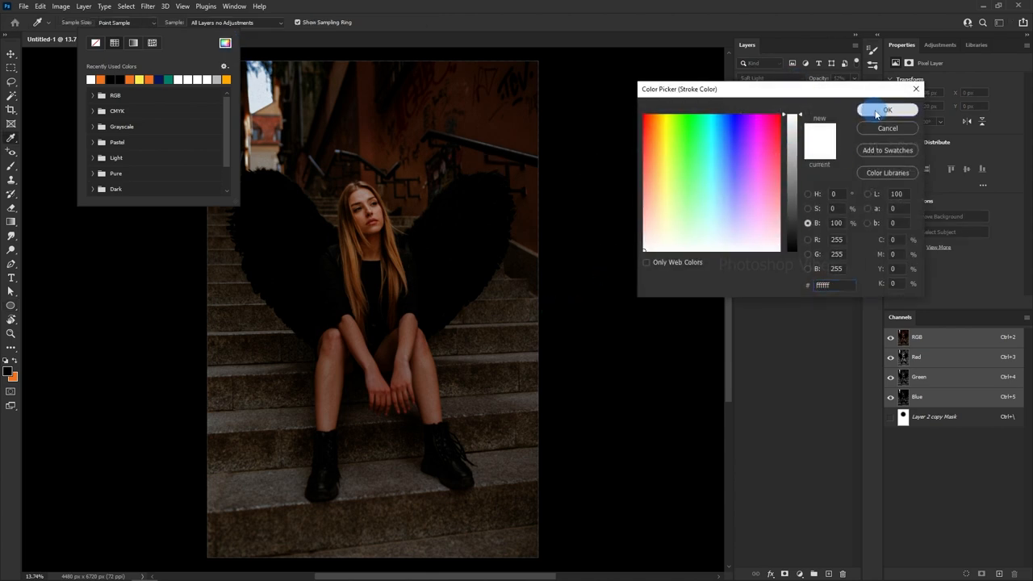
left_click(887, 110)
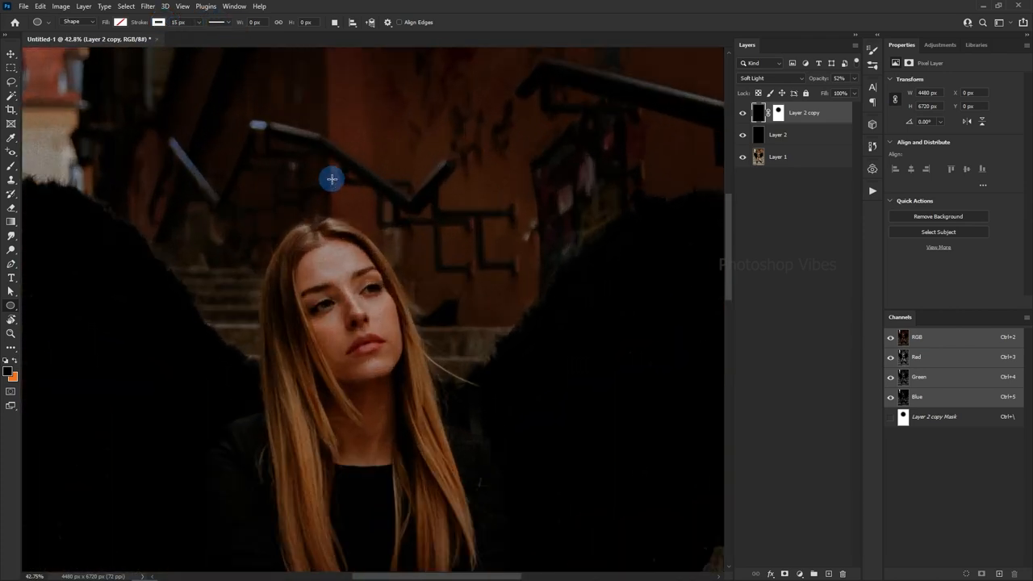
left_click_drag(331, 179, 432, 225)
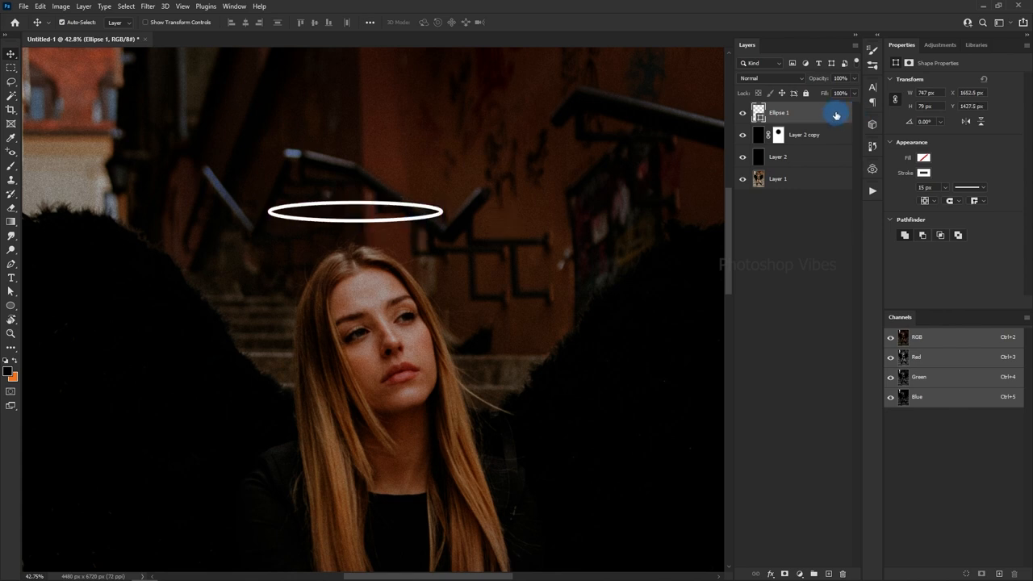
left_click(768, 574)
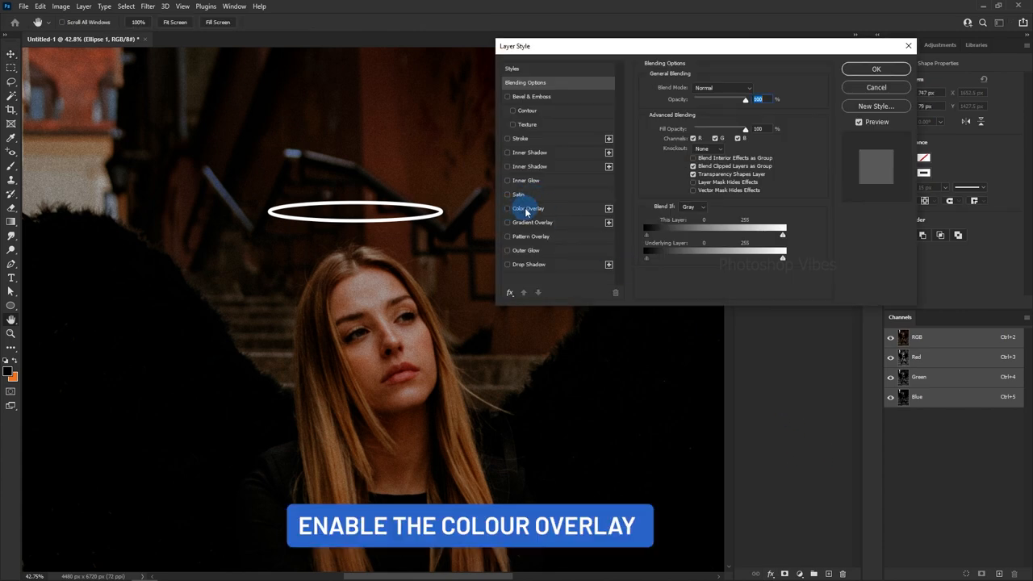
- Enable a bright yellow Color Overlay on the halo layer
left_click(507, 208)
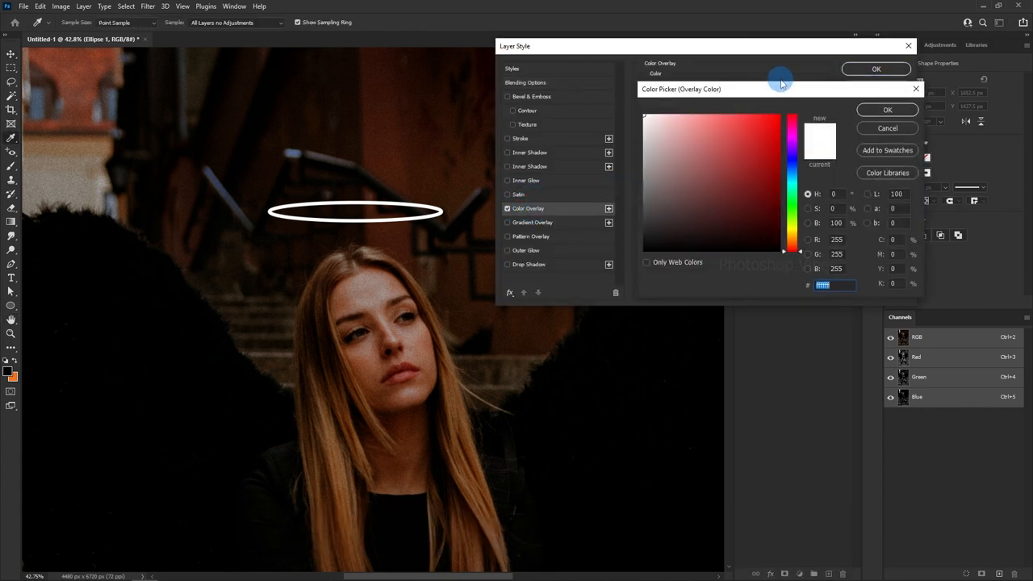
left_click(791, 238)
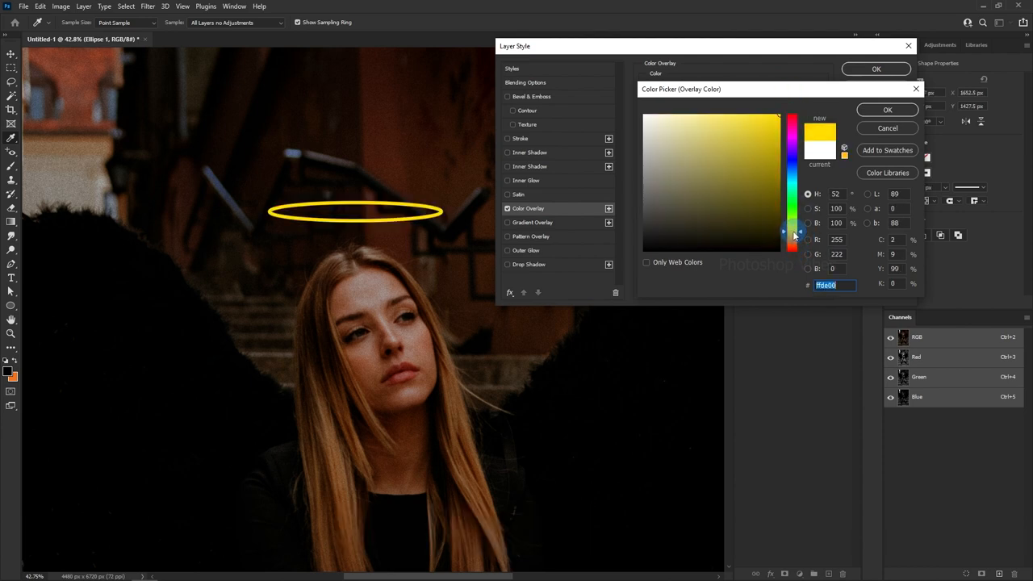
right_click(827, 285)
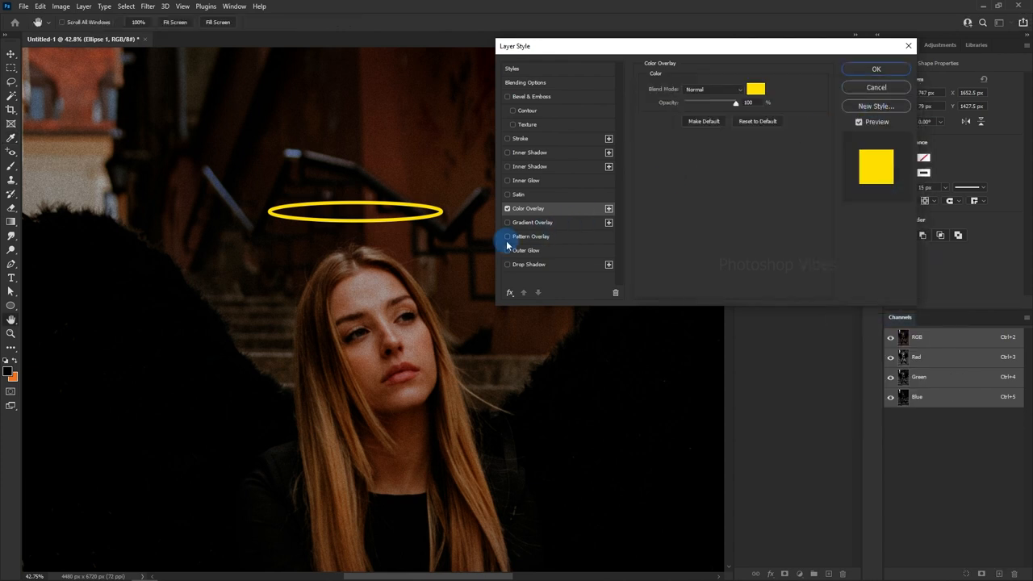
- Add an #ffa200 orange Outer Glow with Spread 0% and Size 51 px
left_click(525, 250)
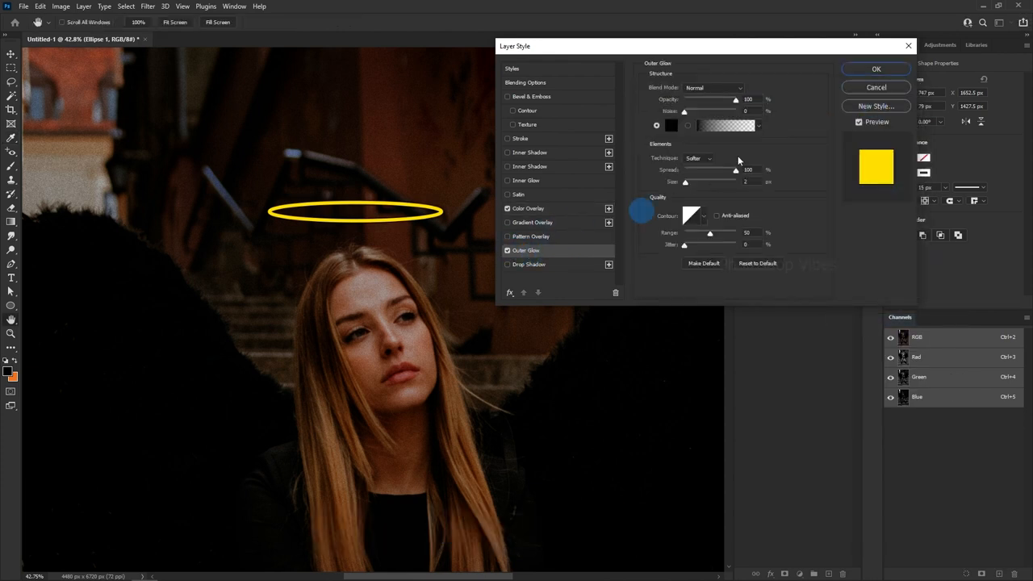
left_click(670, 125)
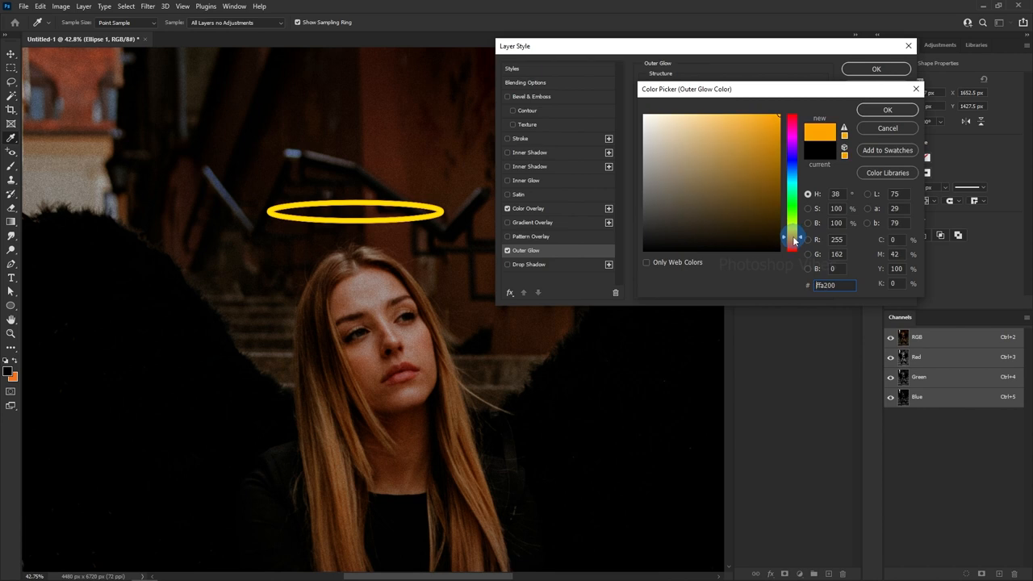
left_click(886, 109)
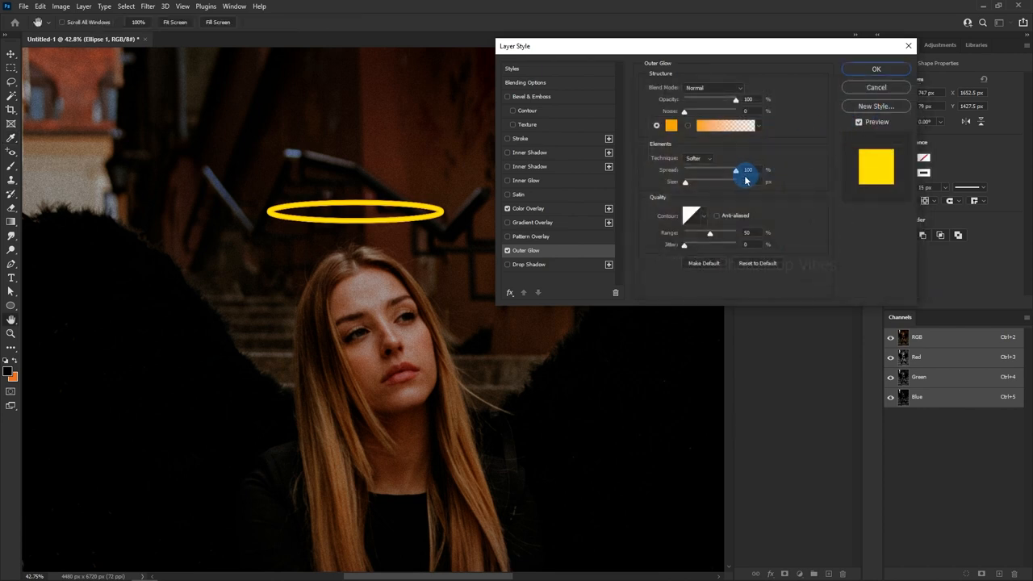
left_click_drag(734, 170, 685, 170)
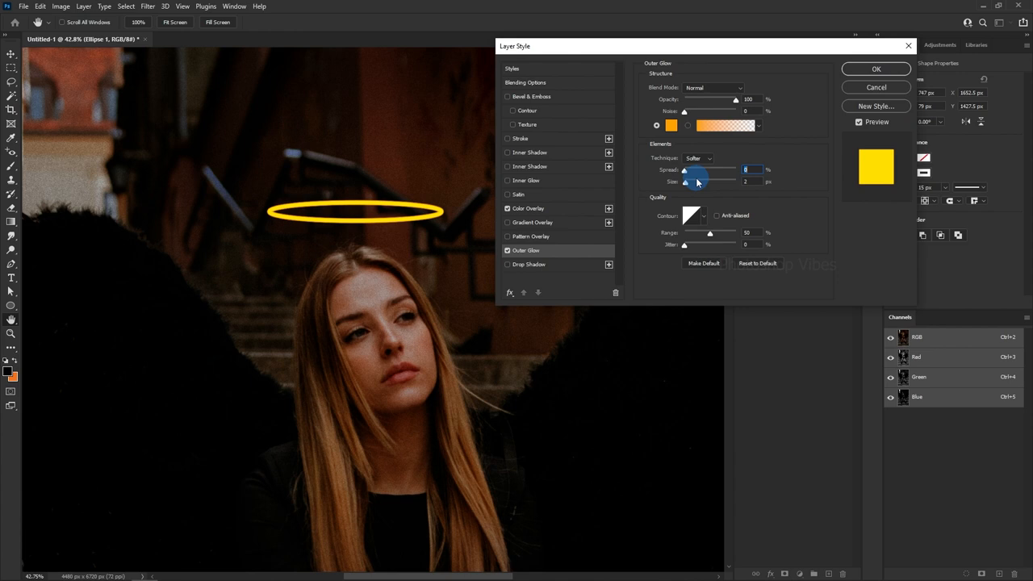
left_click_drag(686, 181, 722, 182)
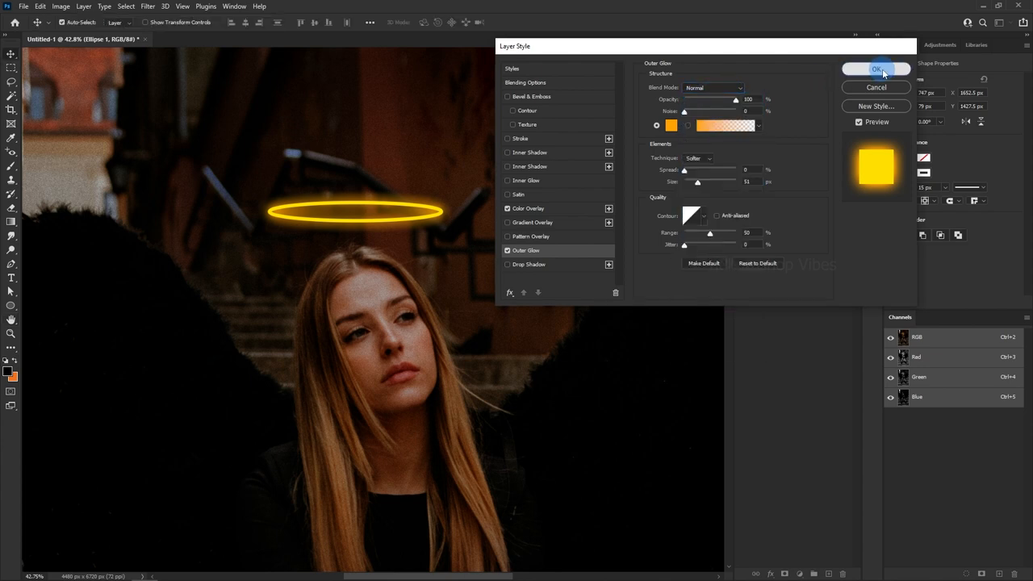
- Apply the halo styles, add a new empty layer, and select the Brush Tool
left_click(877, 69)
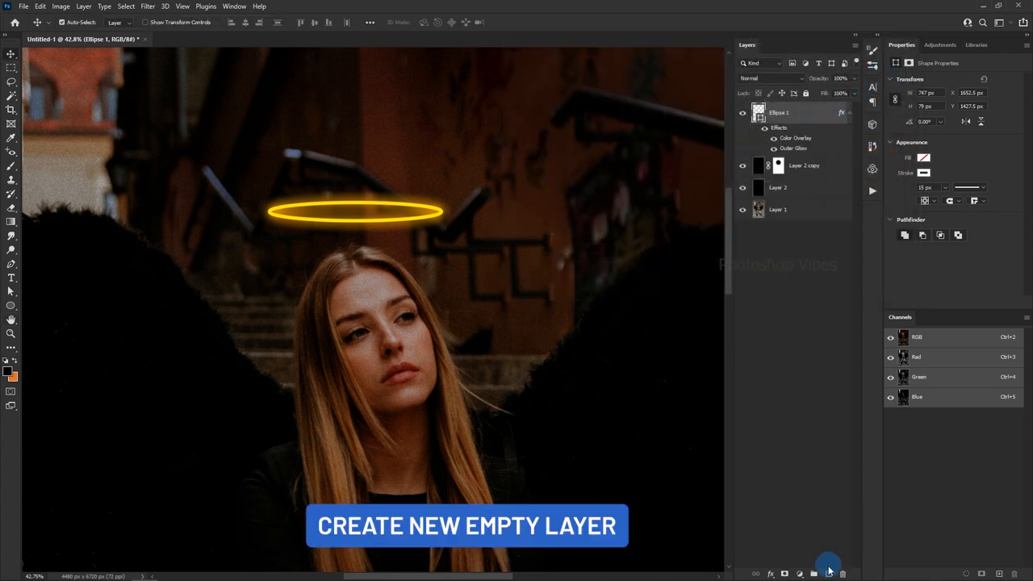
left_click(829, 574)
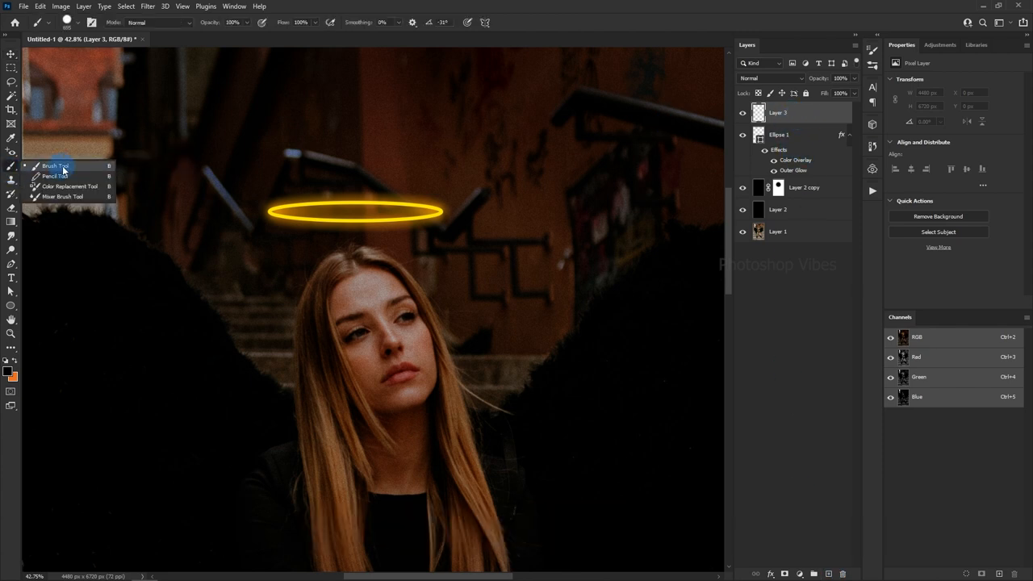
left_click(79, 21)
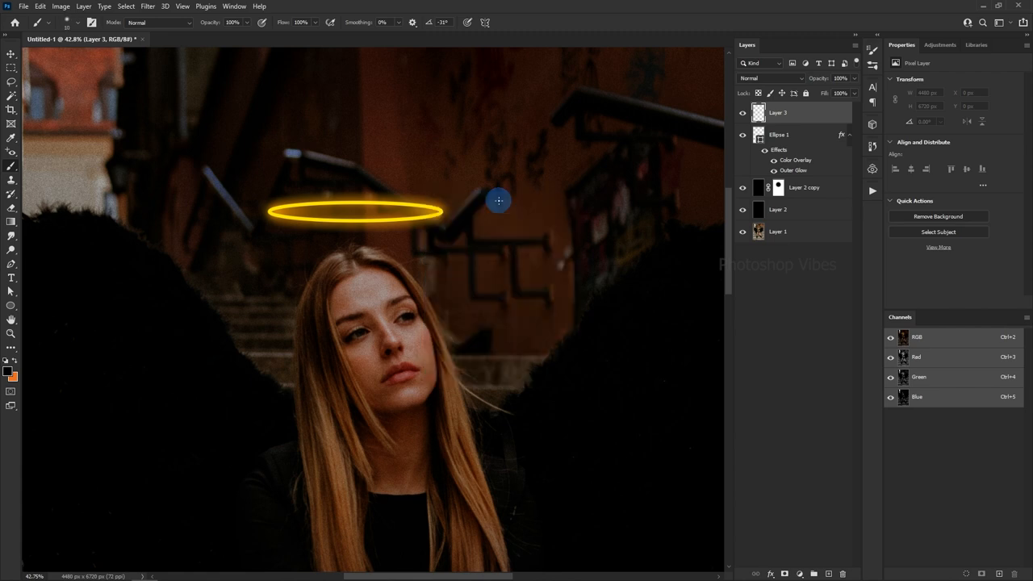
- In Brush Settings, set Spacing to 1000% and enable Shape Dynamics and Scattering
left_click(234, 6)
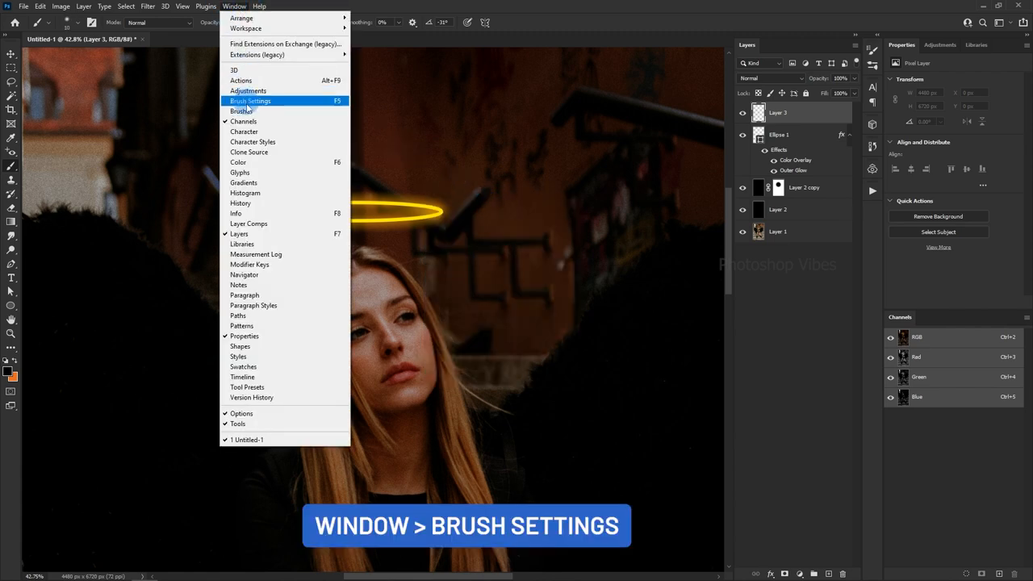
left_click(251, 100)
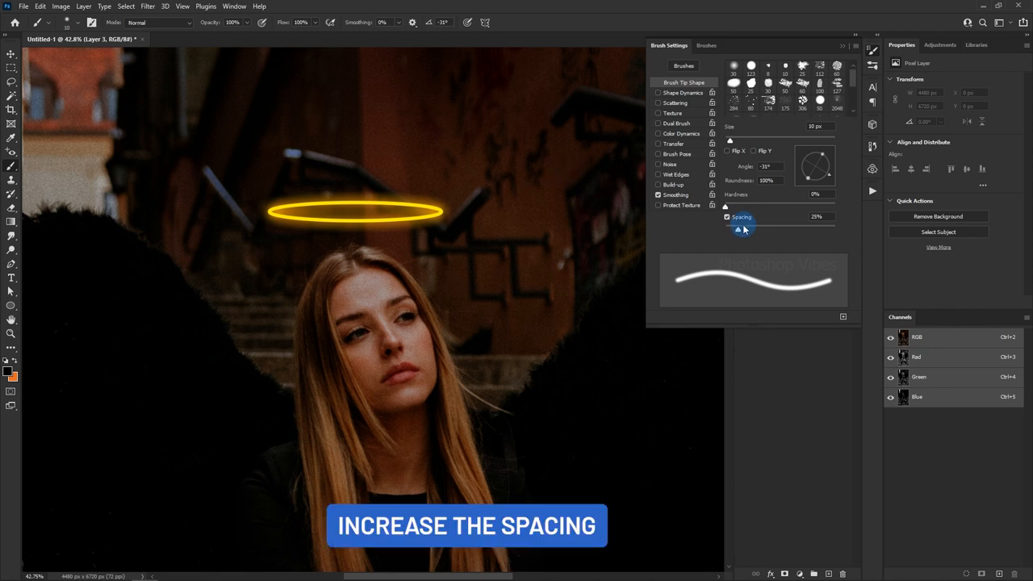
left_click_drag(737, 228, 833, 229)
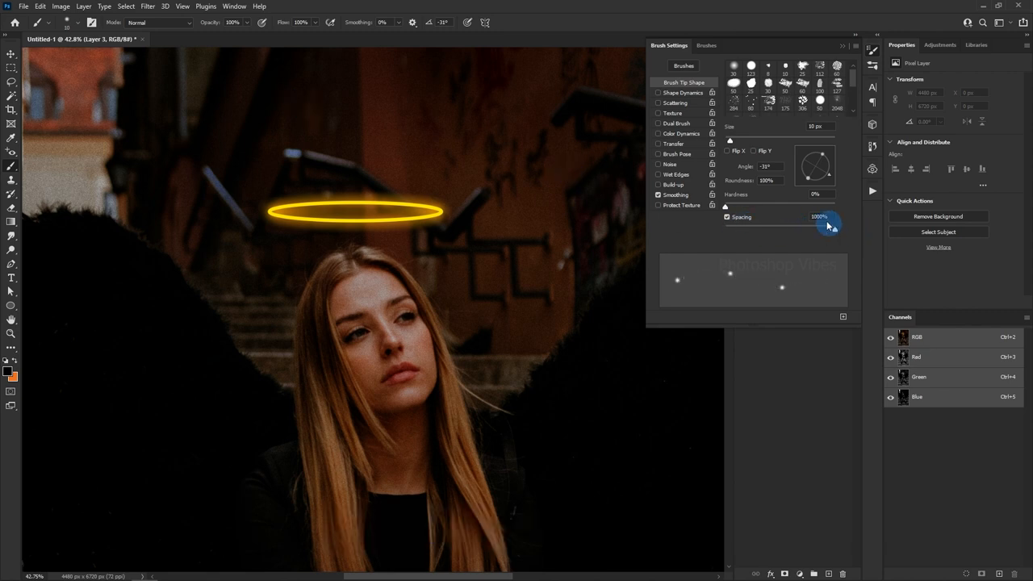
left_click(682, 92)
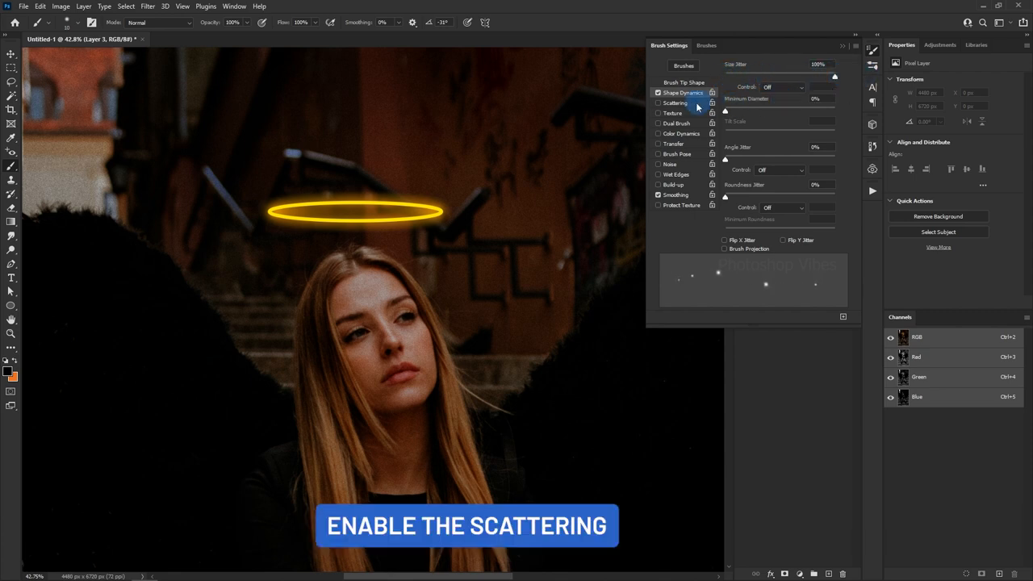
left_click(658, 103)
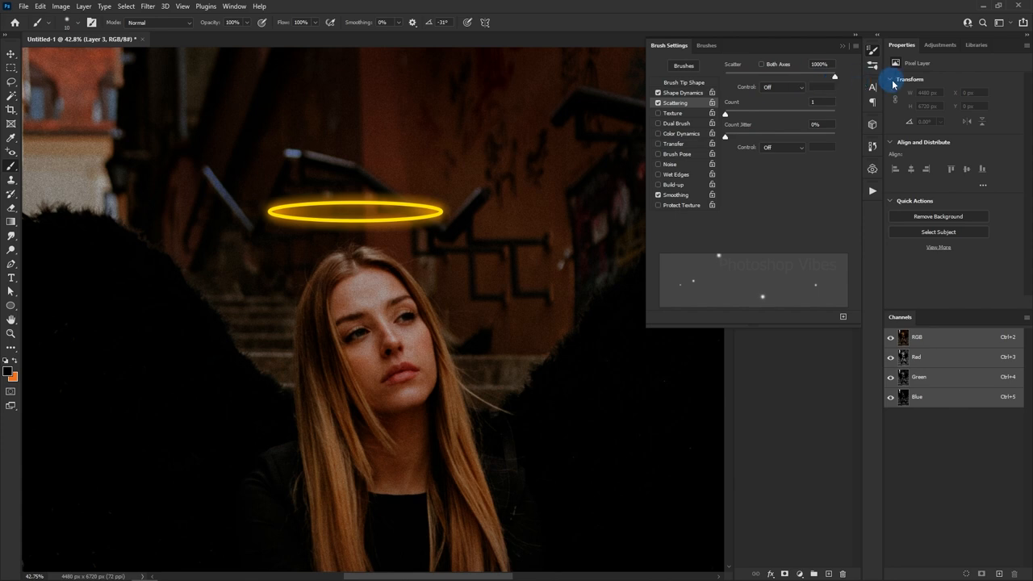
mouse_move(846, 44)
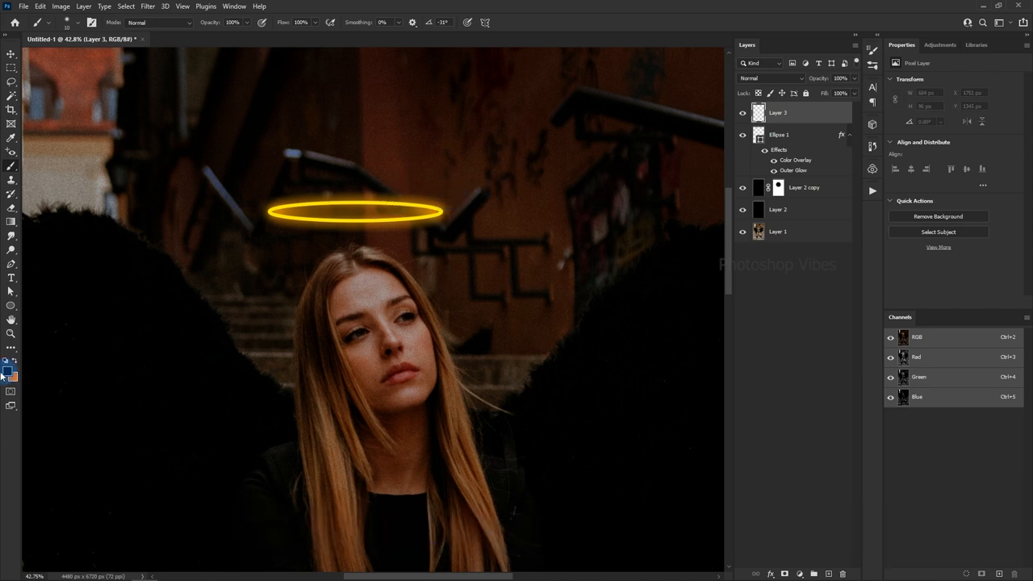
- Set the foreground colour to white and brush sparkles around the halo
left_click(8, 370)
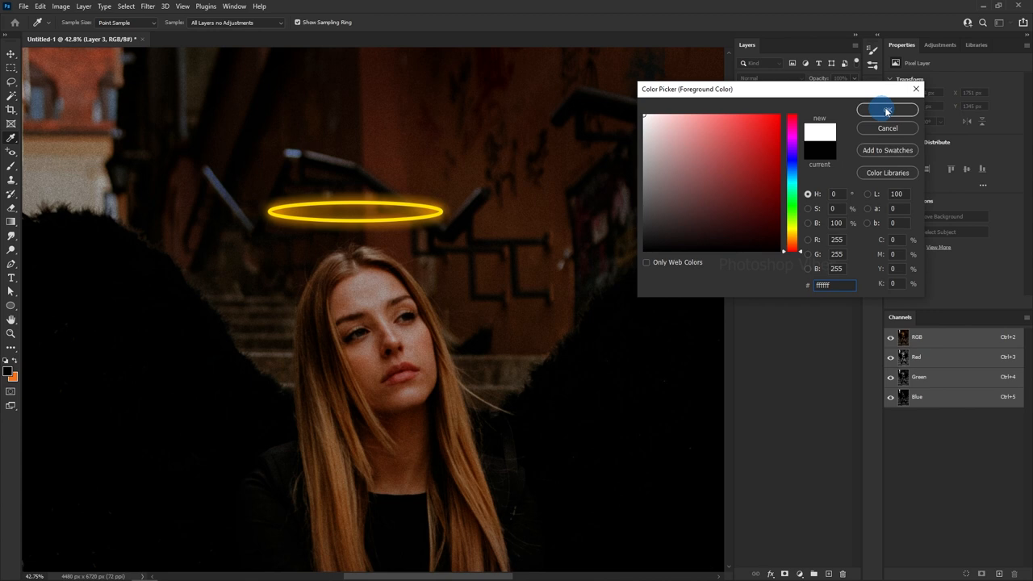
left_click(887, 110)
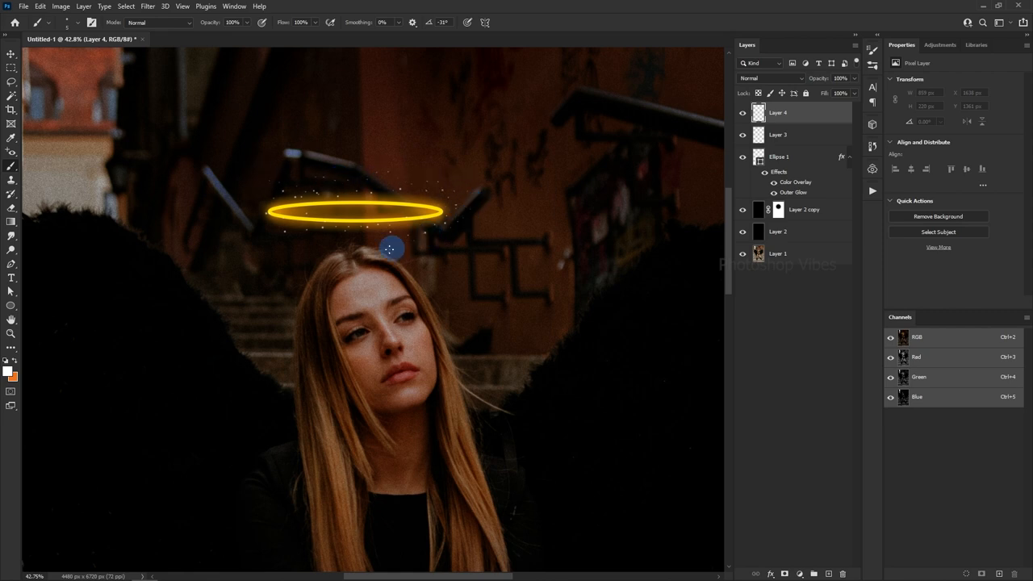
left_click_drag(390, 248, 517, 240)
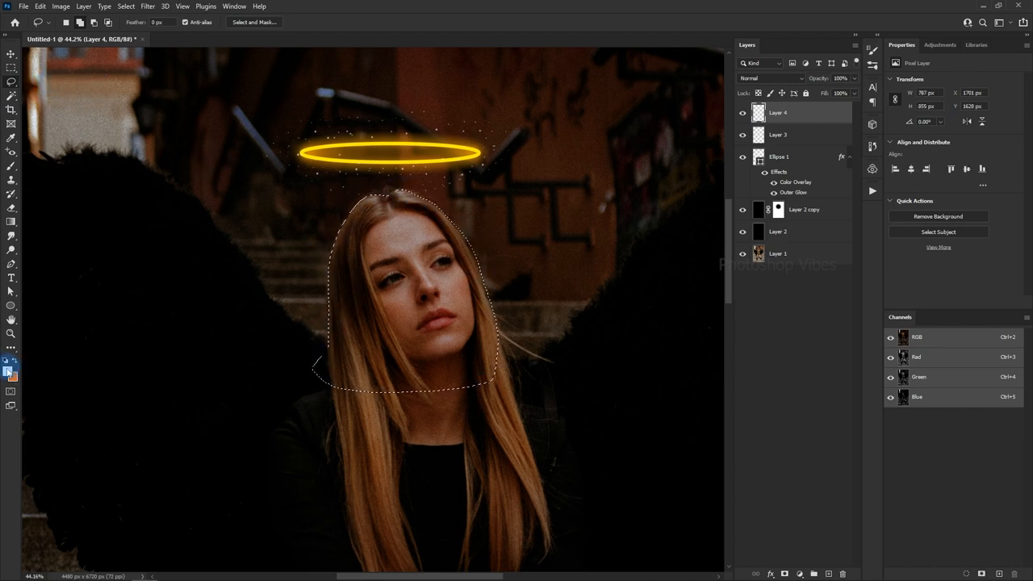
- Paint yellow over her hair and face and set the layer to Soft Light
left_click(11, 369)
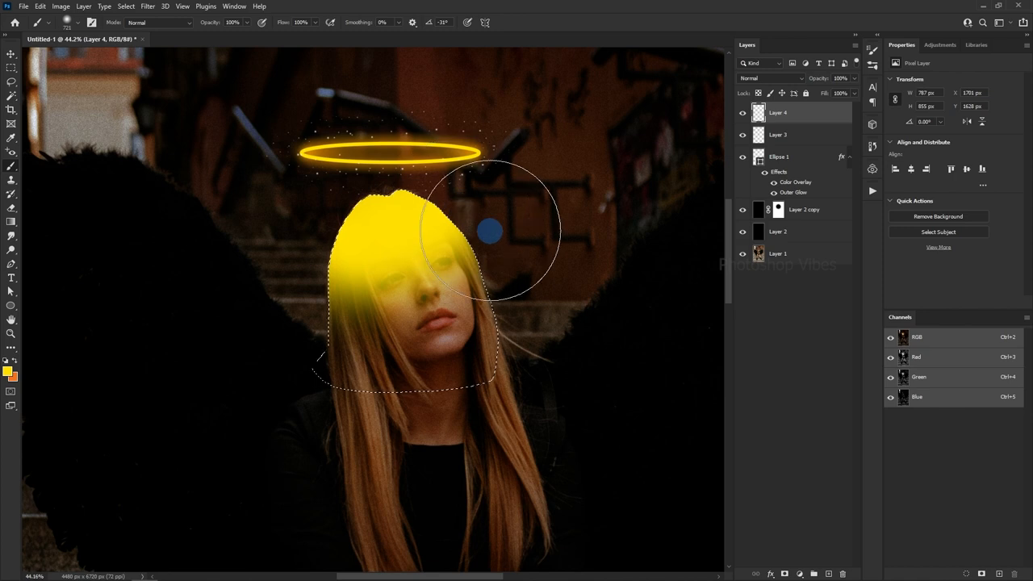
left_click(769, 78)
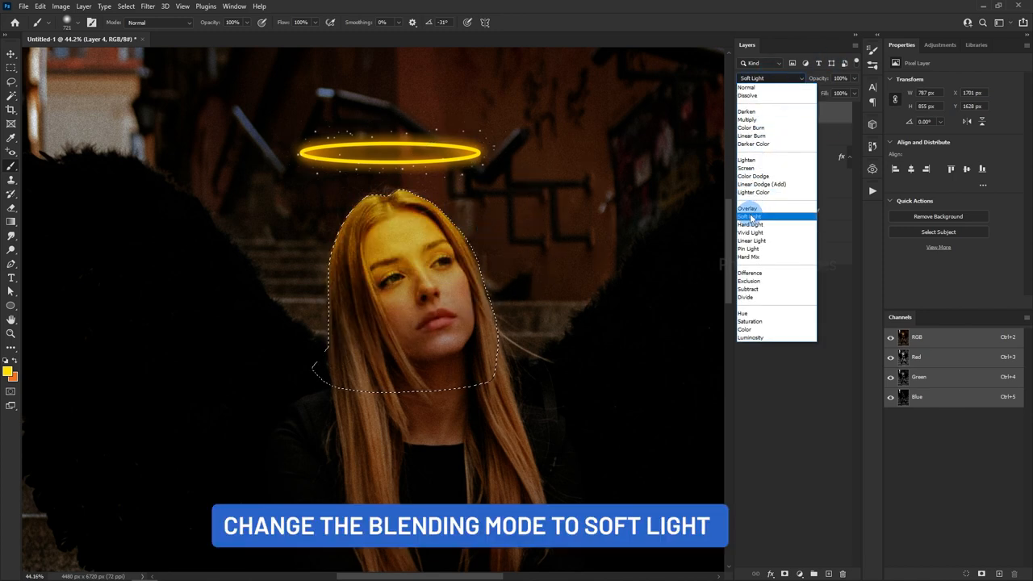